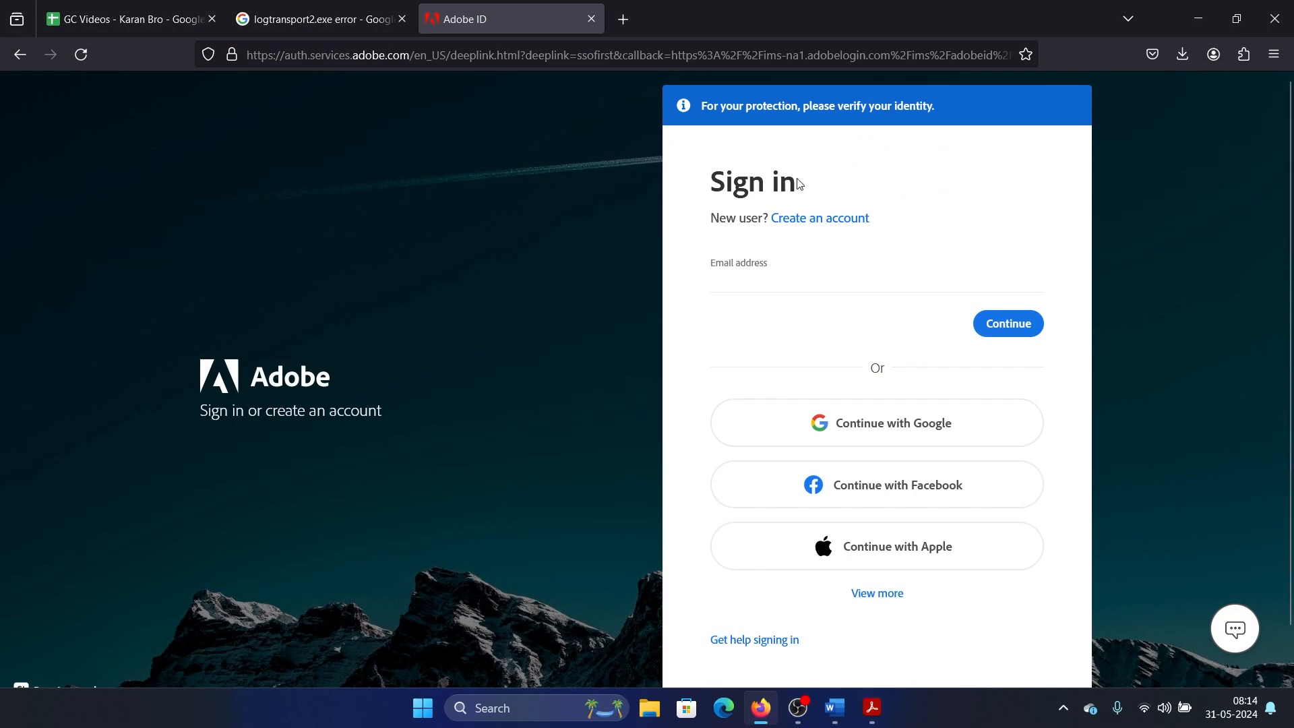
pyautogui.moveTo(886, 437)
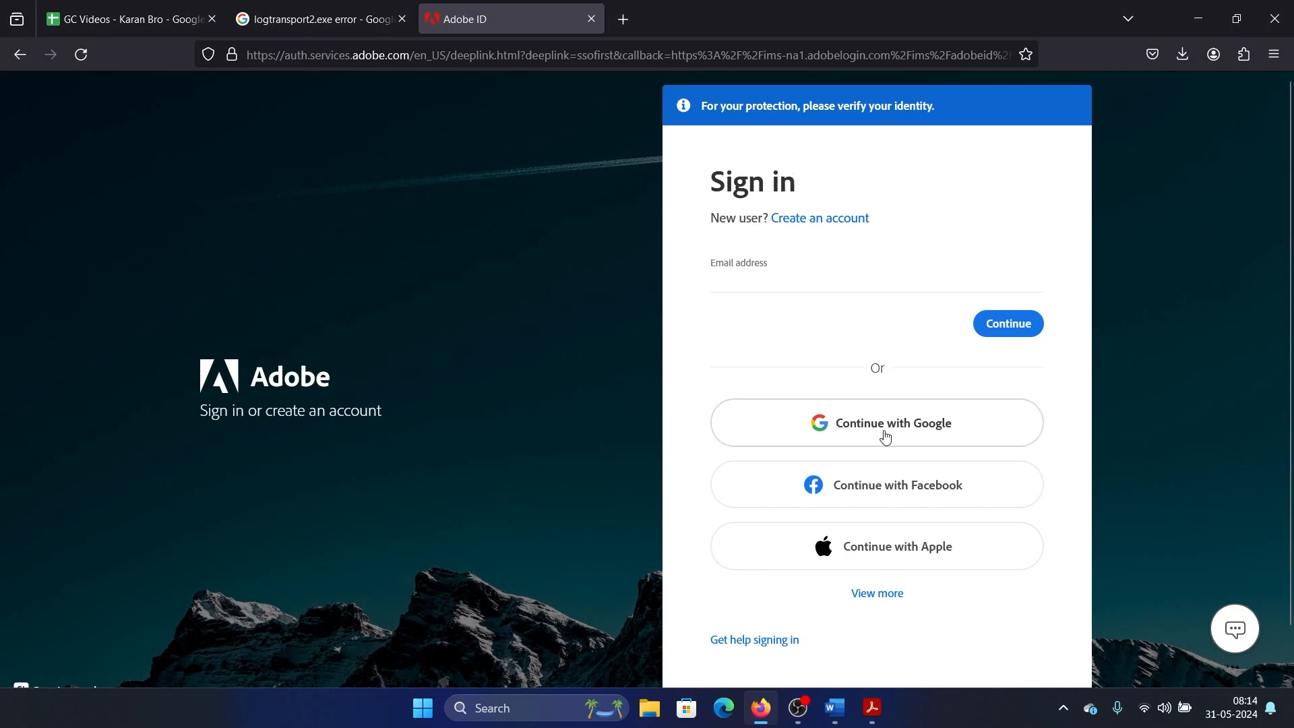
# - Sign in to Adobe using the 'Continue with Google' option
pyautogui.click(887, 422)
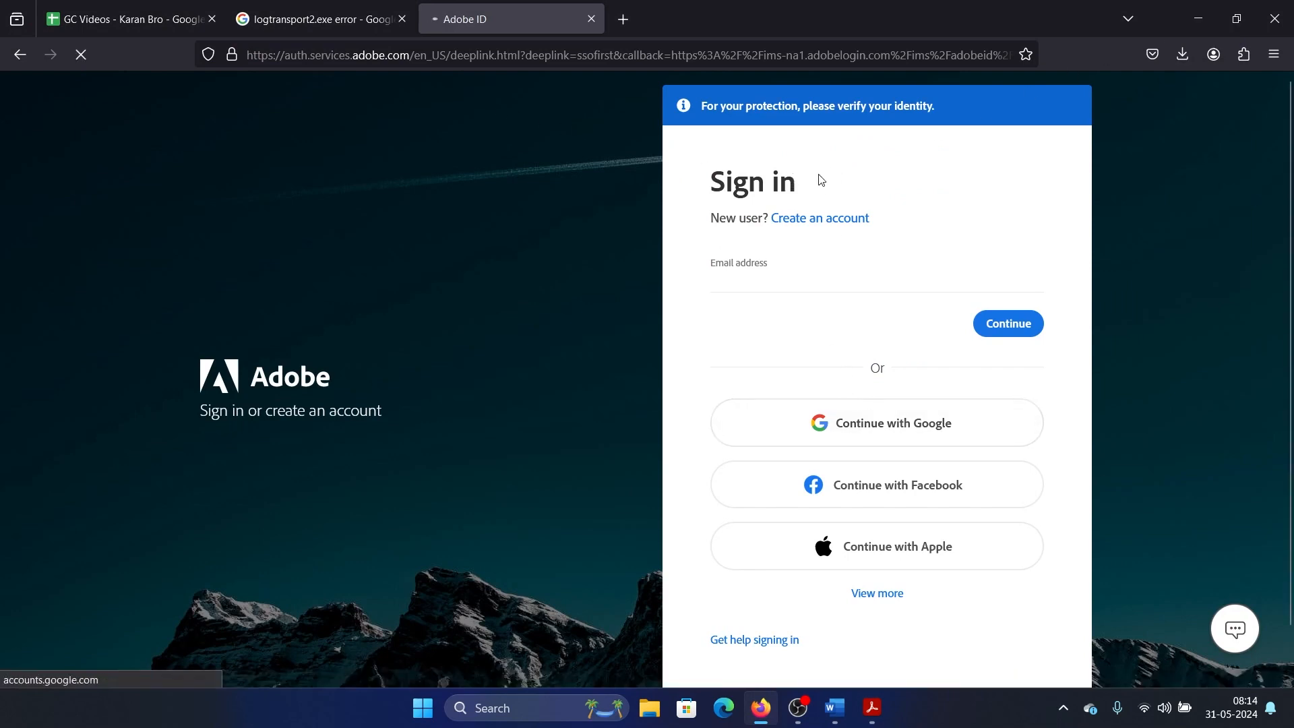
pyautogui.click(876, 422)
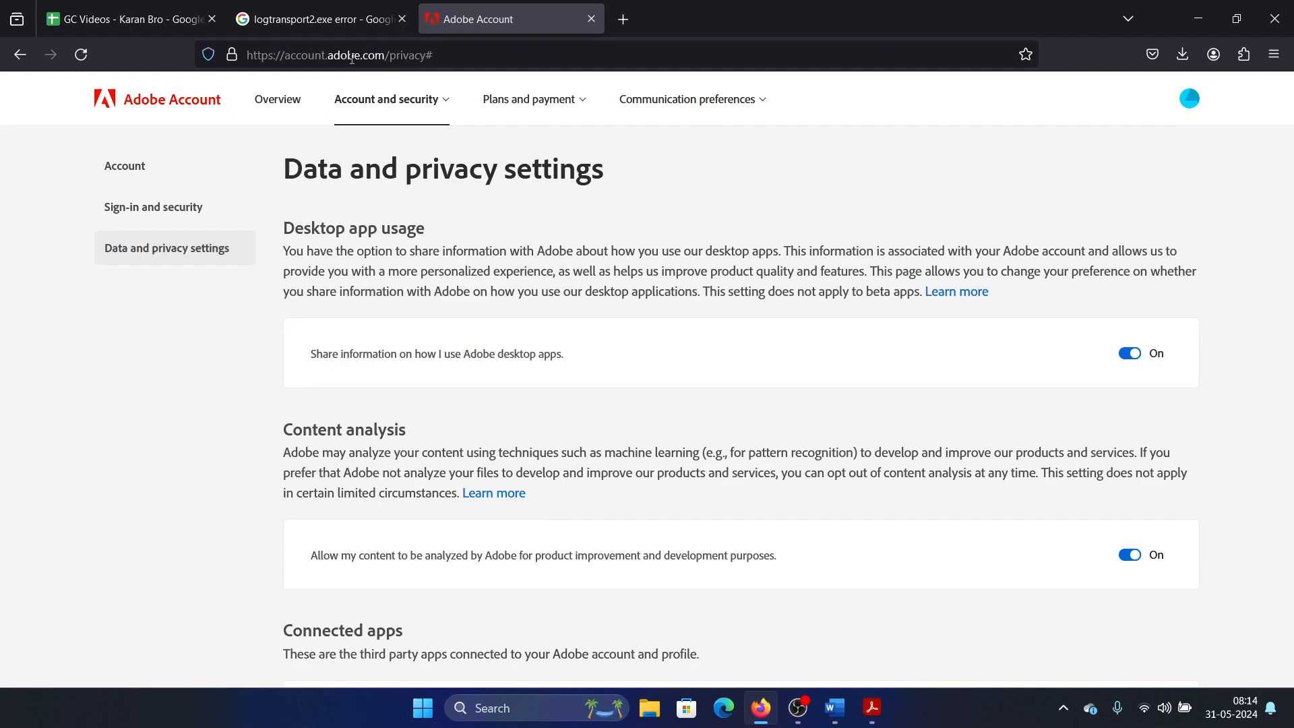
pyautogui.moveTo(437, 81)
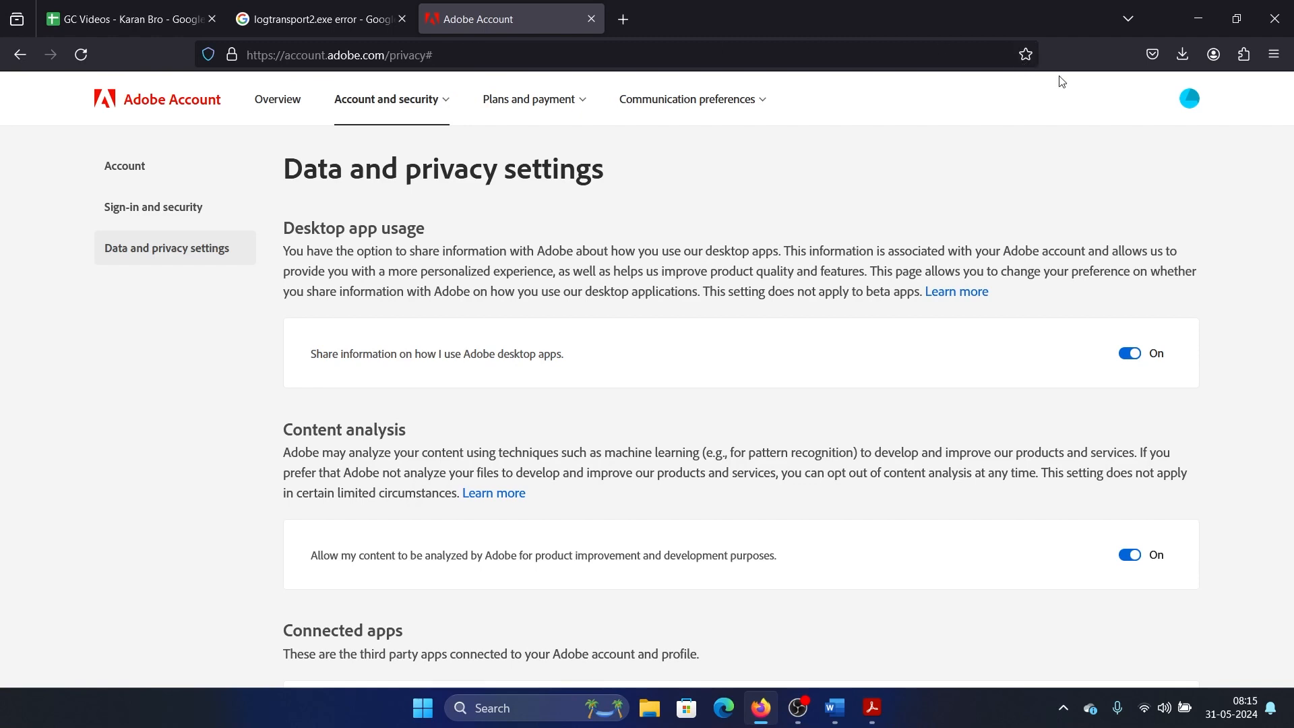
pyautogui.moveTo(1077, 199)
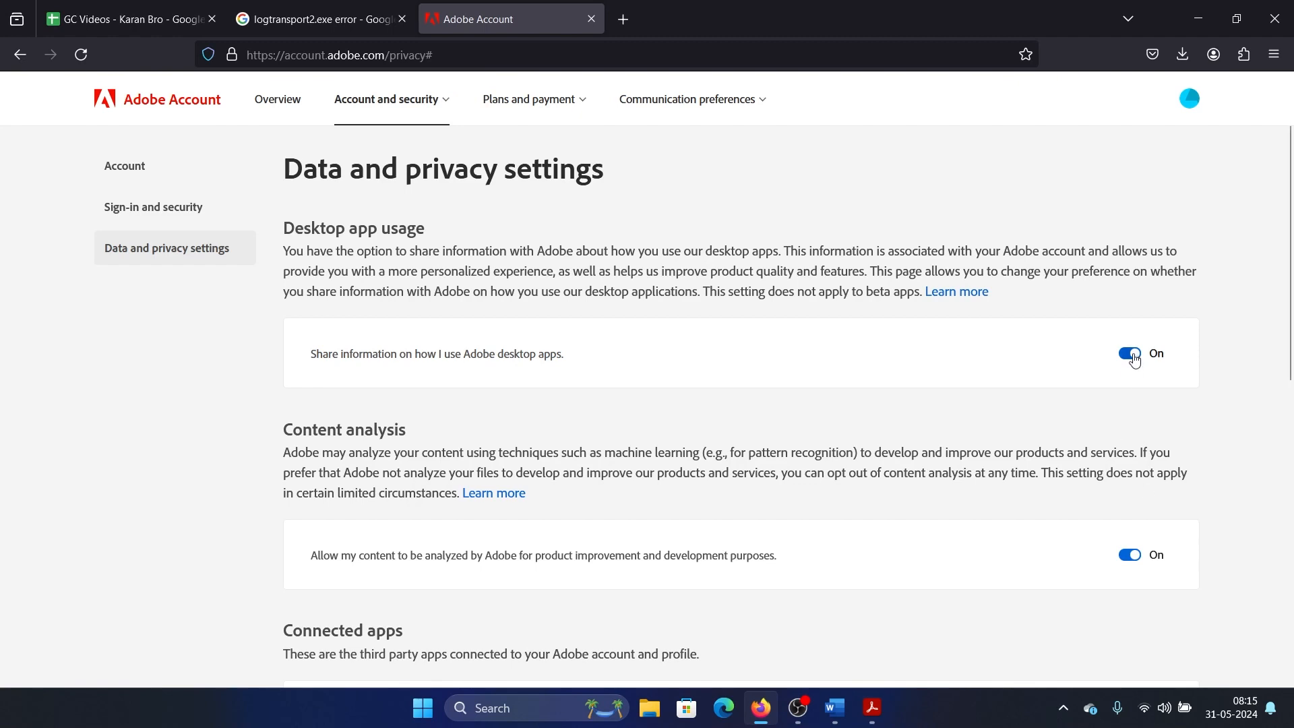
# - Switch off desktop app usage sharing and content analysis on the Data and privacy page
pyautogui.click(1130, 353)
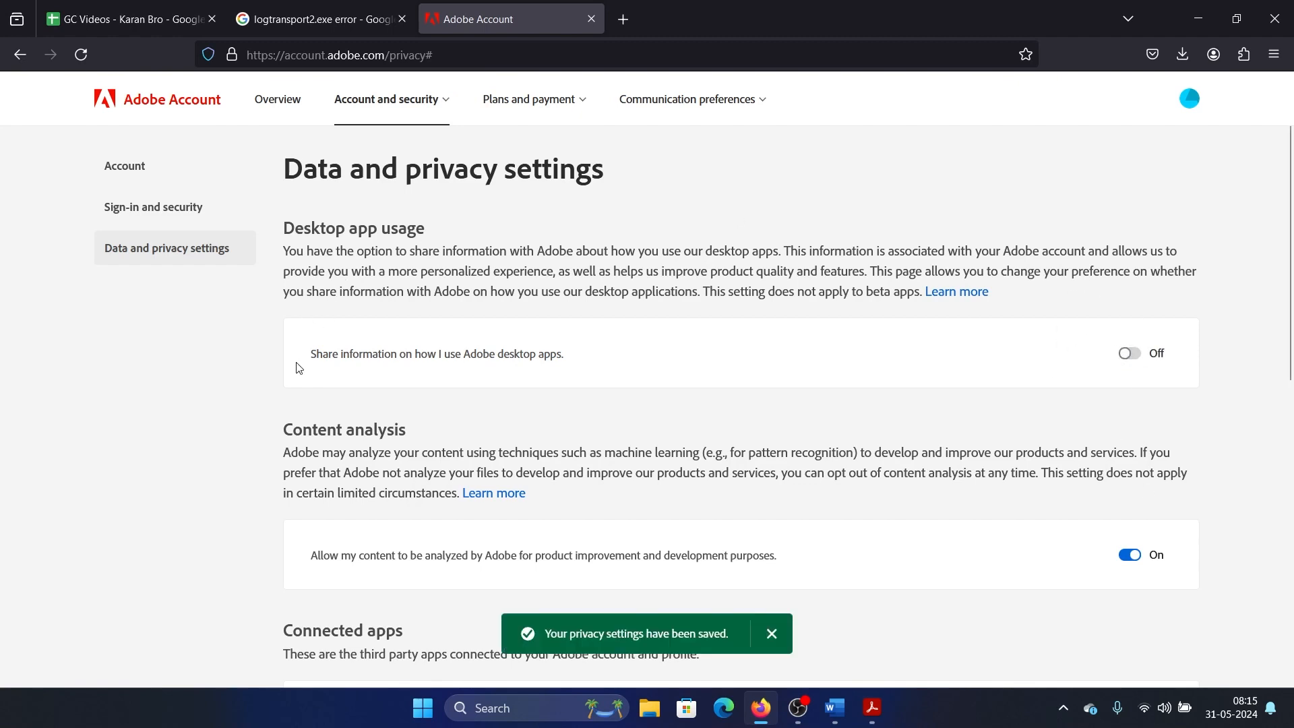
pyautogui.moveTo(294, 351)
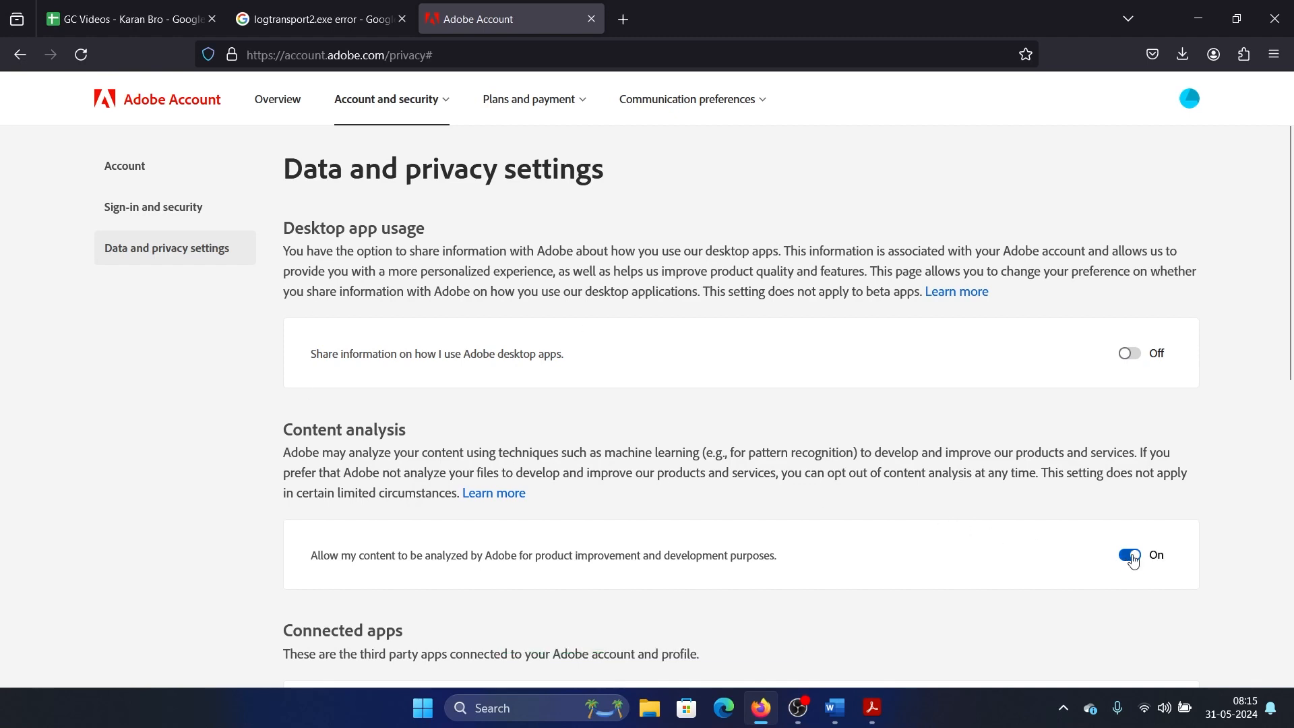
pyautogui.click(1130, 556)
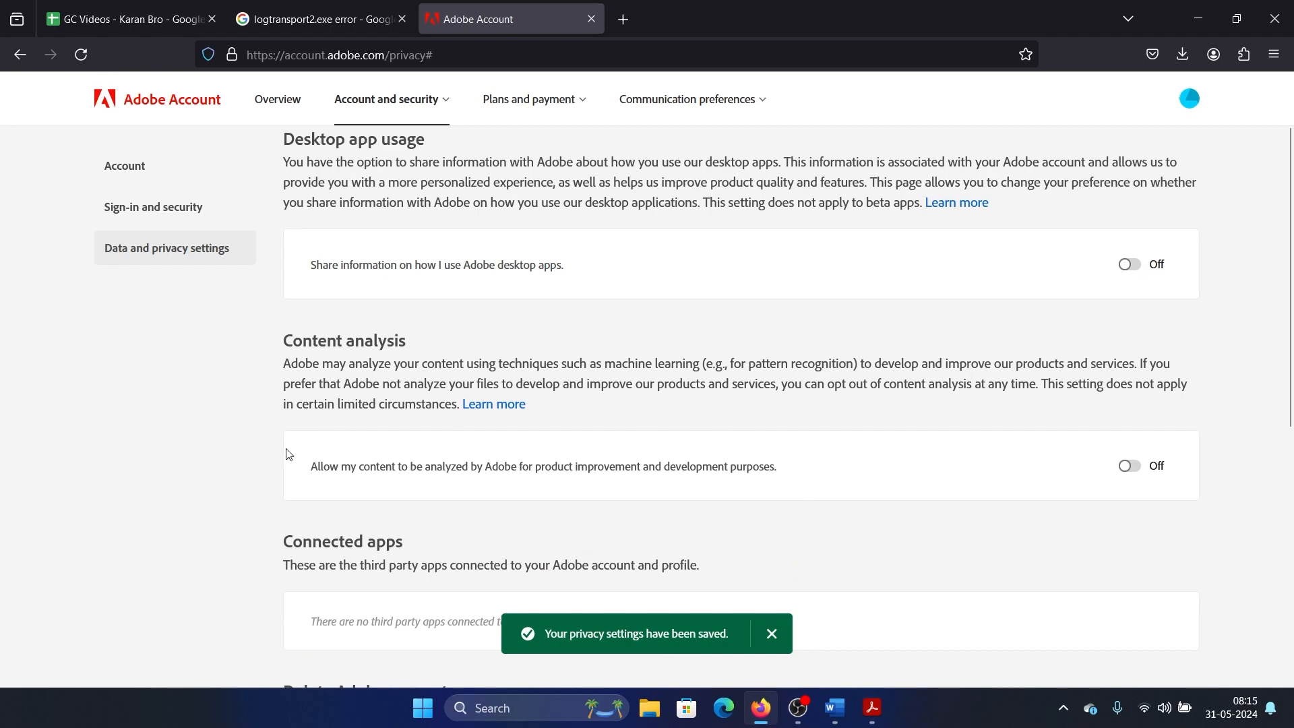
pyautogui.scroll(-3)
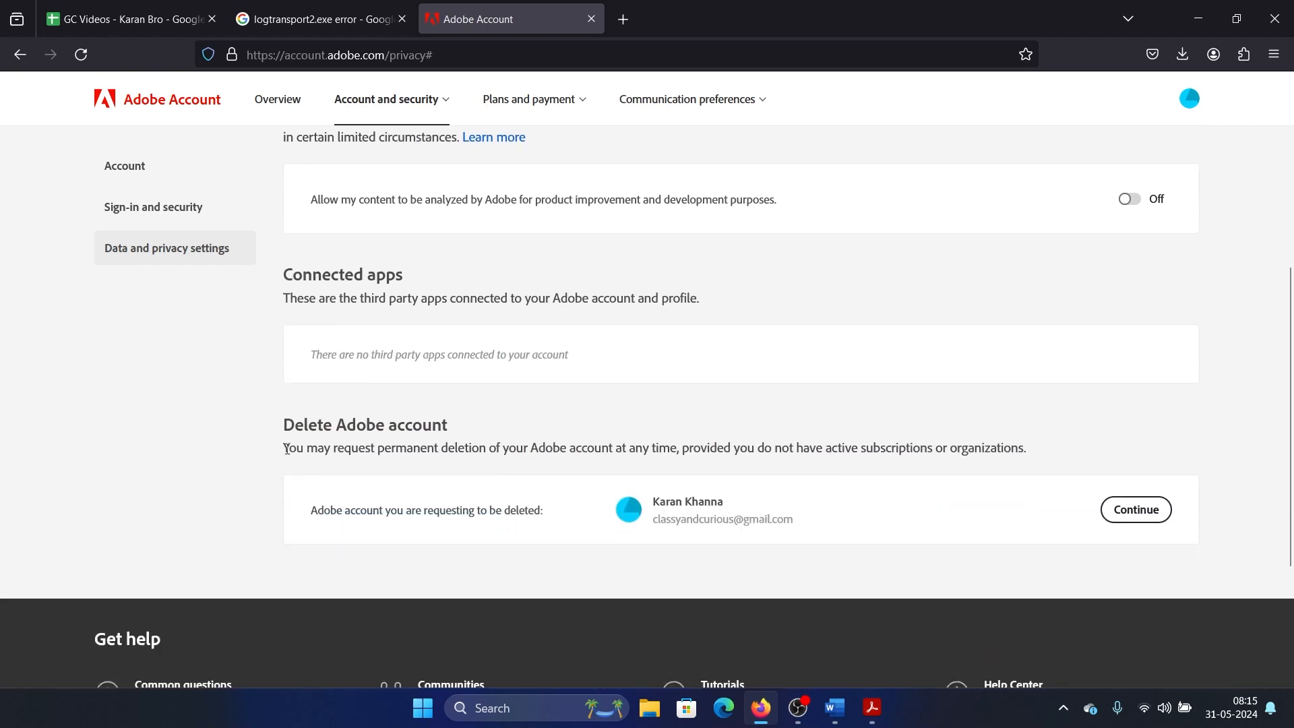
pyautogui.scroll(-3)
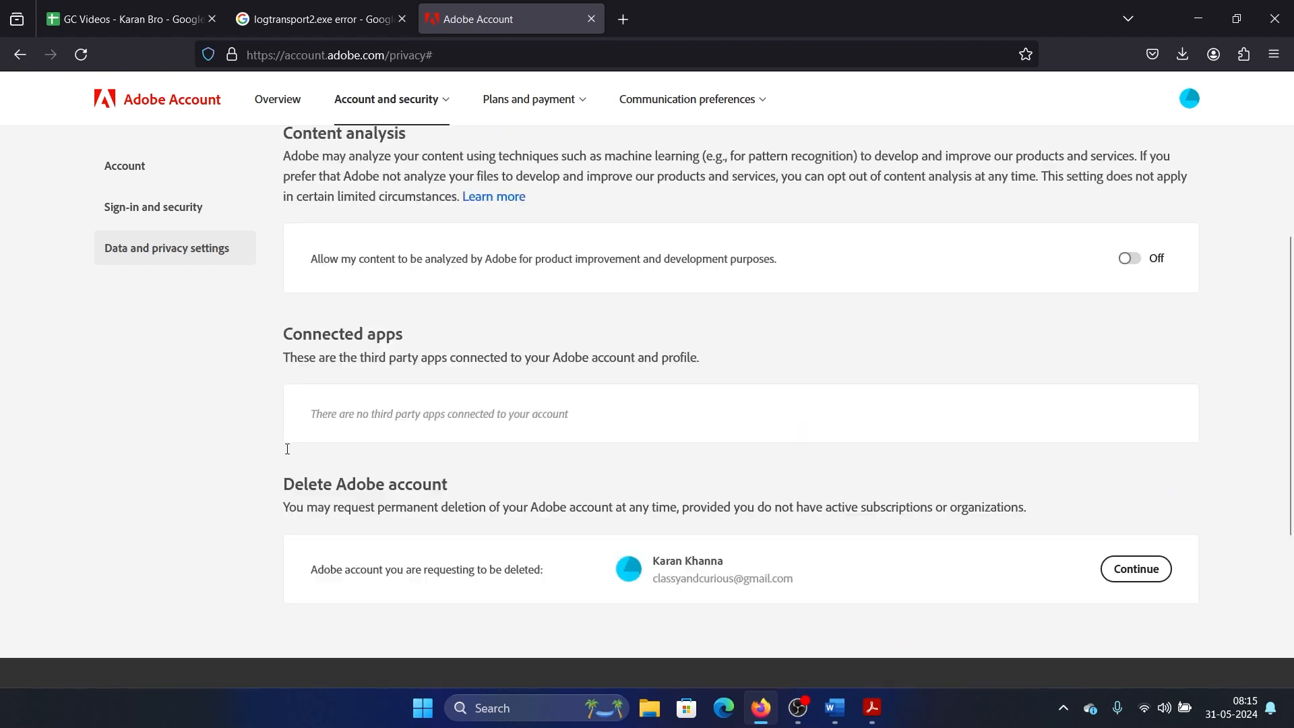
pyautogui.scroll(3)
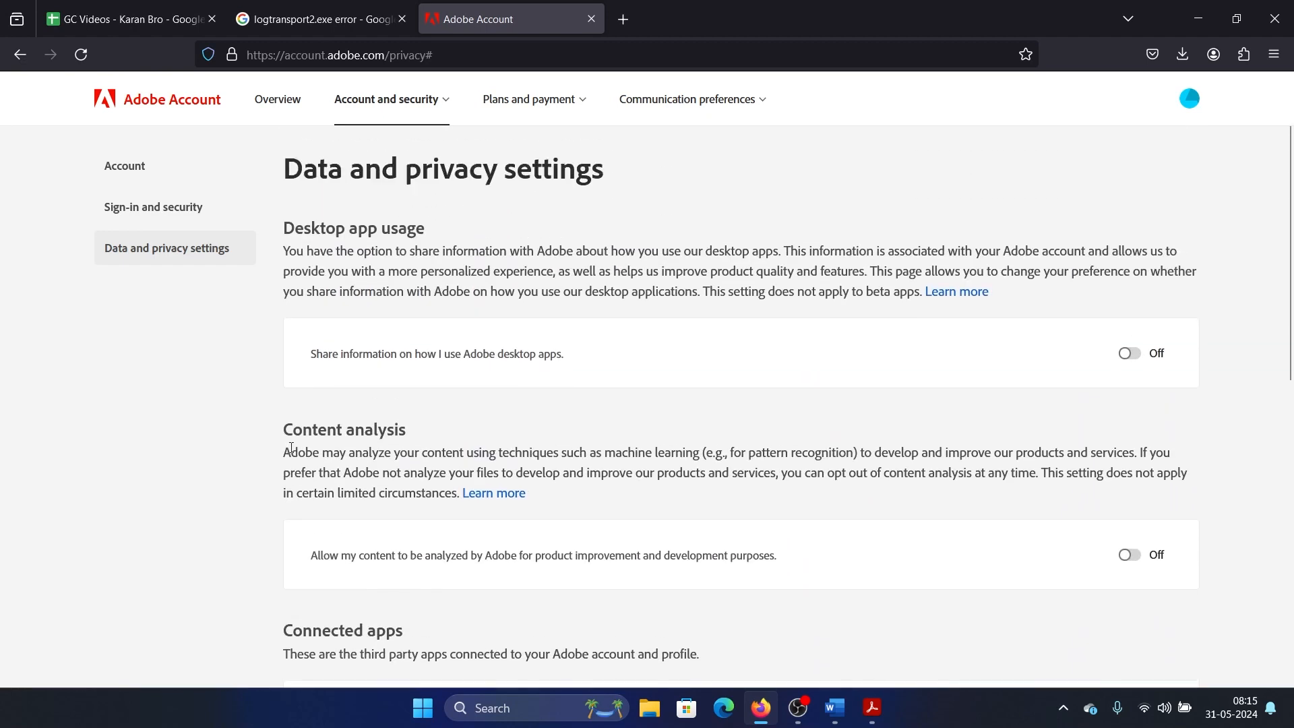
pyautogui.moveTo(369, 328)
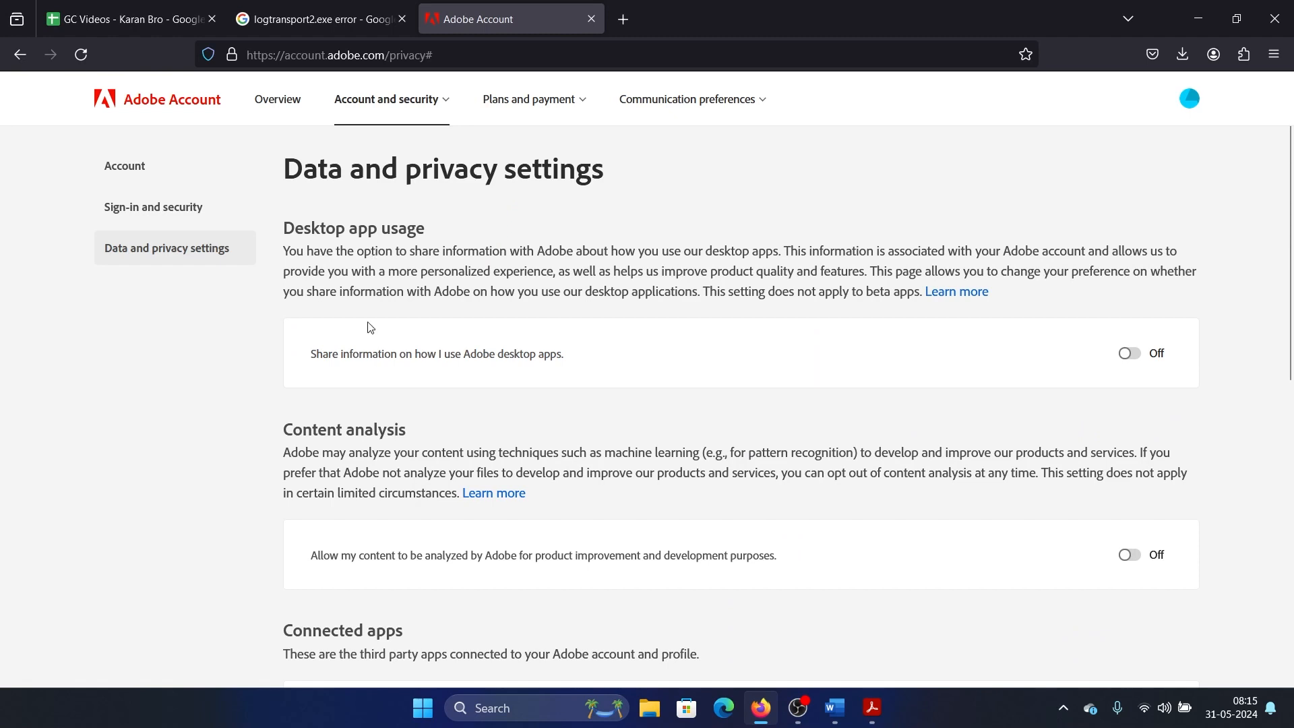
pyautogui.moveTo(574, 251)
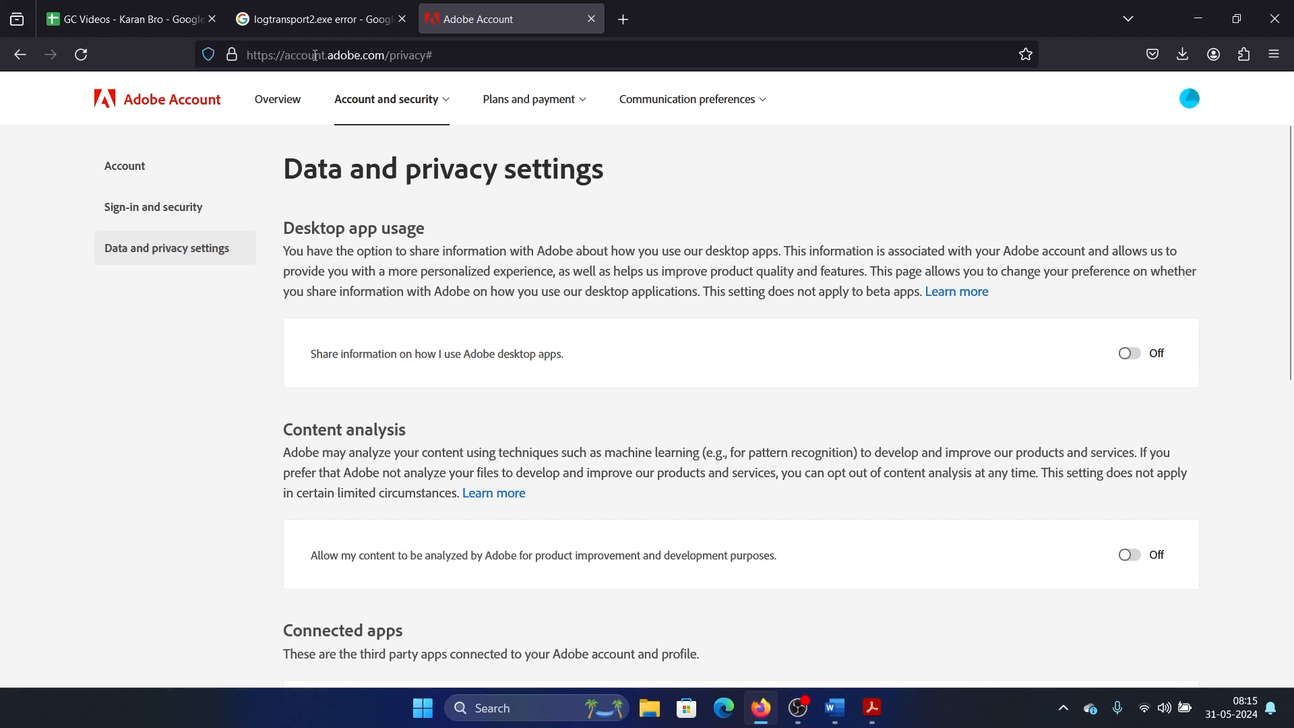
pyautogui.moveTo(585, 232)
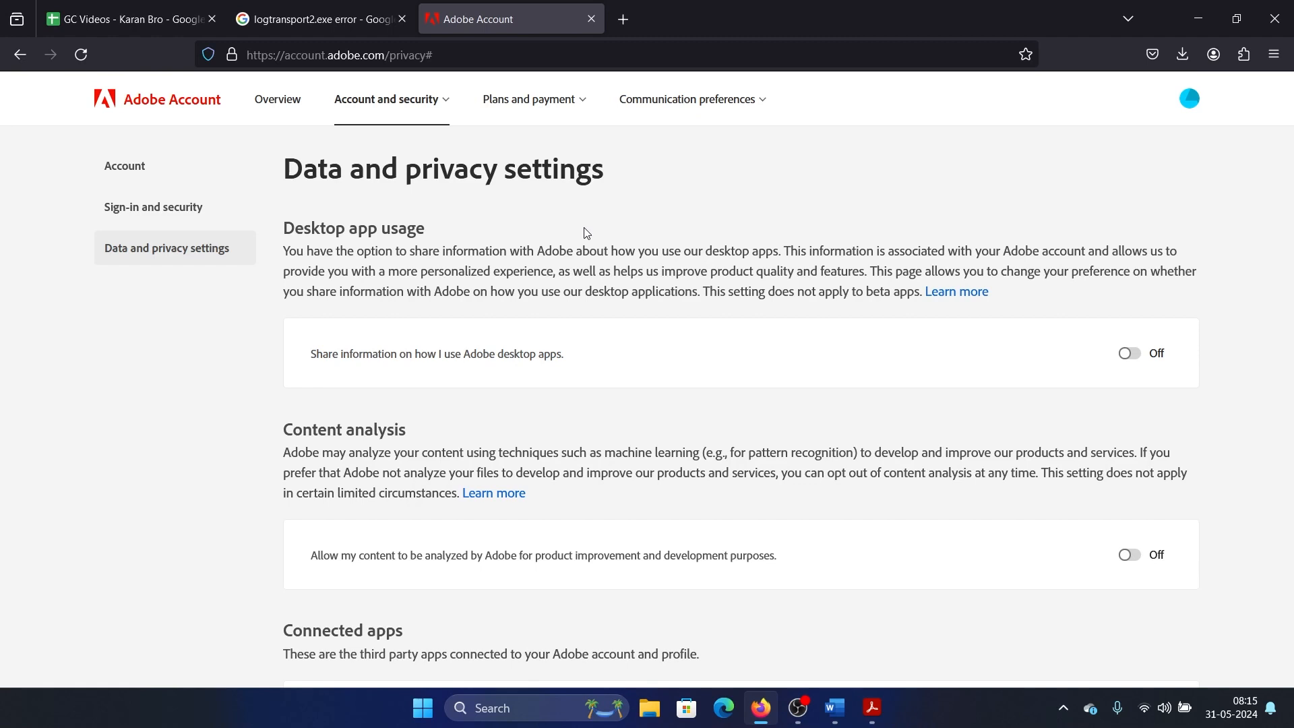
pyautogui.moveTo(761, 445)
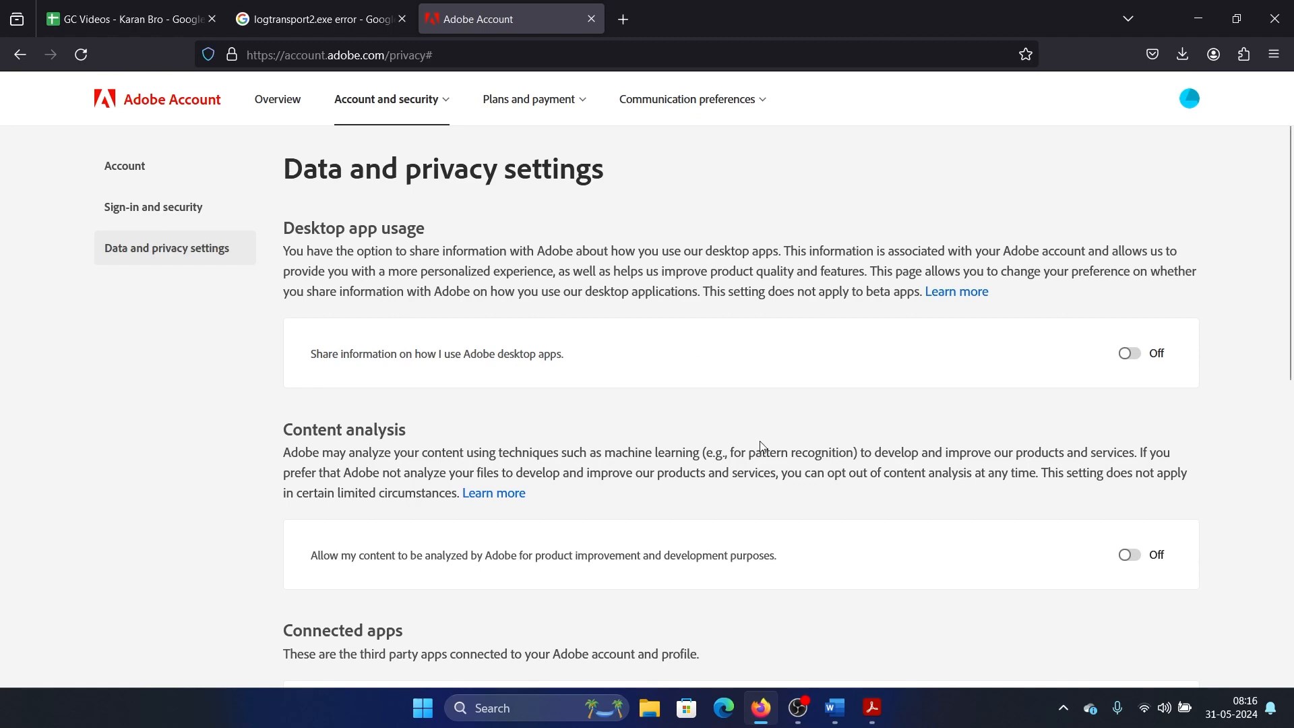